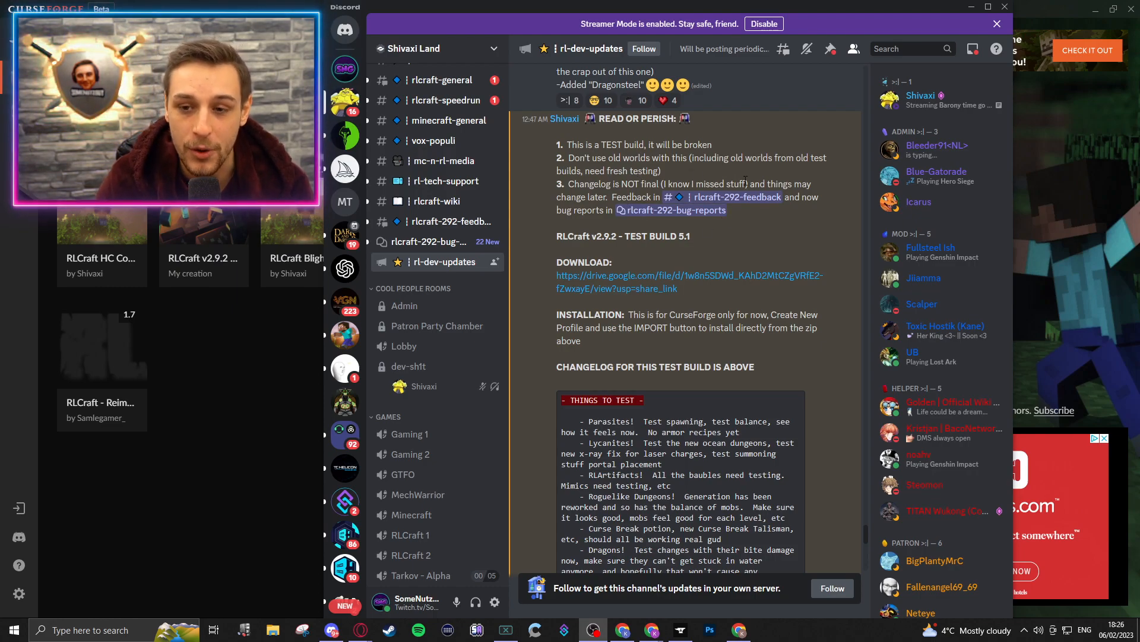
pyautogui.moveTo(734, 197)
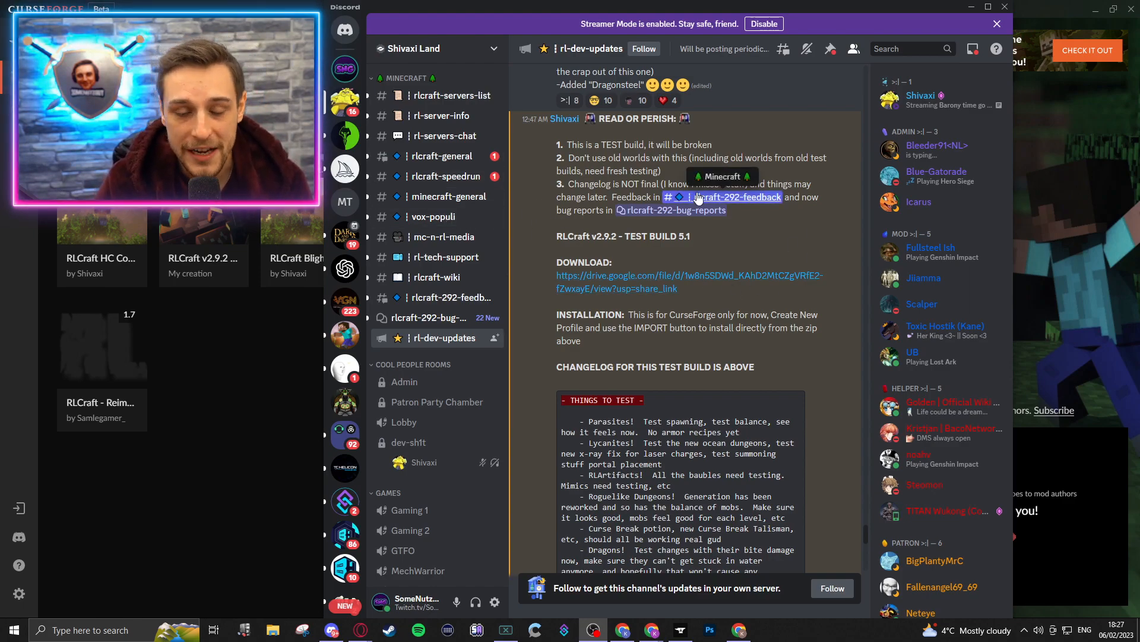
# Download the RLCraft v2.9.2 test build zip from Google Drive despite the virus-scan warning
pyautogui.scroll(-3)
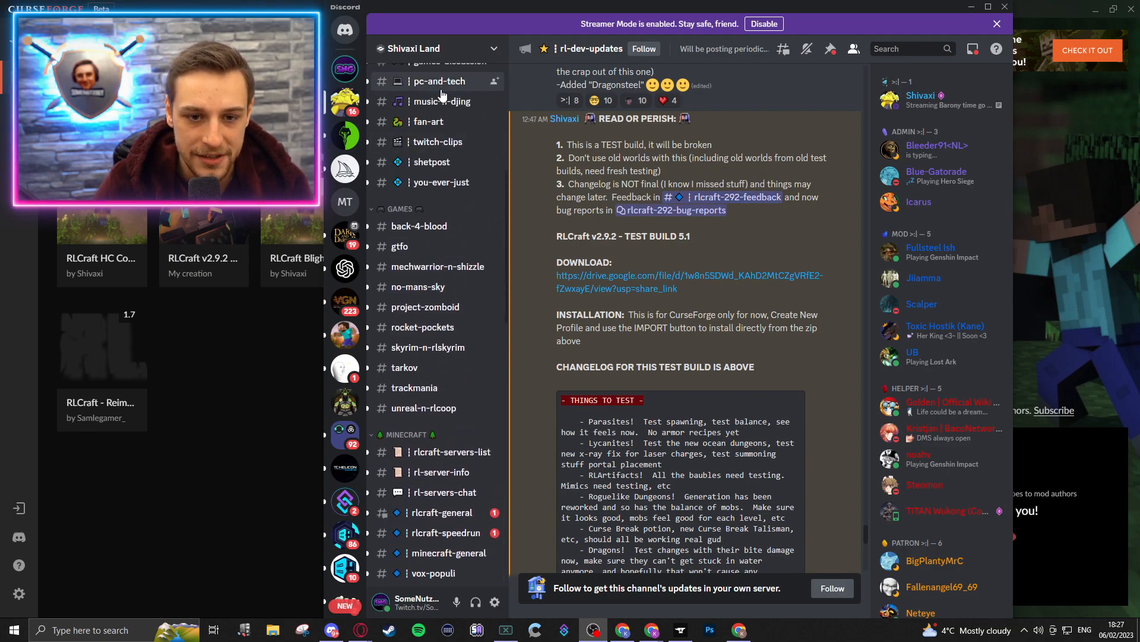
pyautogui.scroll(-3)
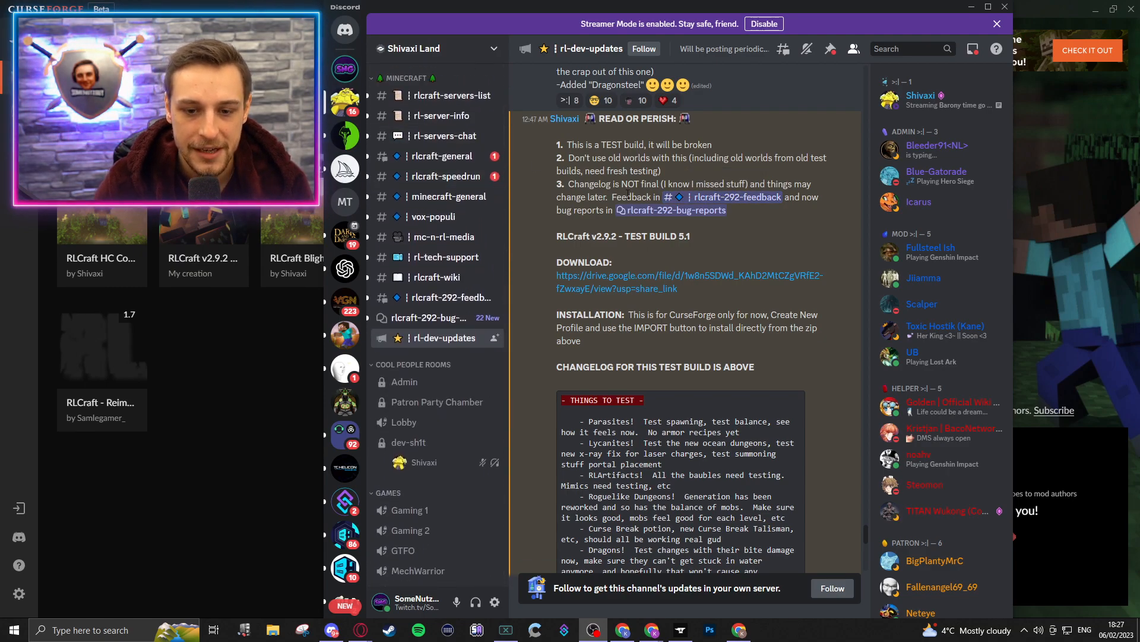
pyautogui.moveTo(744, 237)
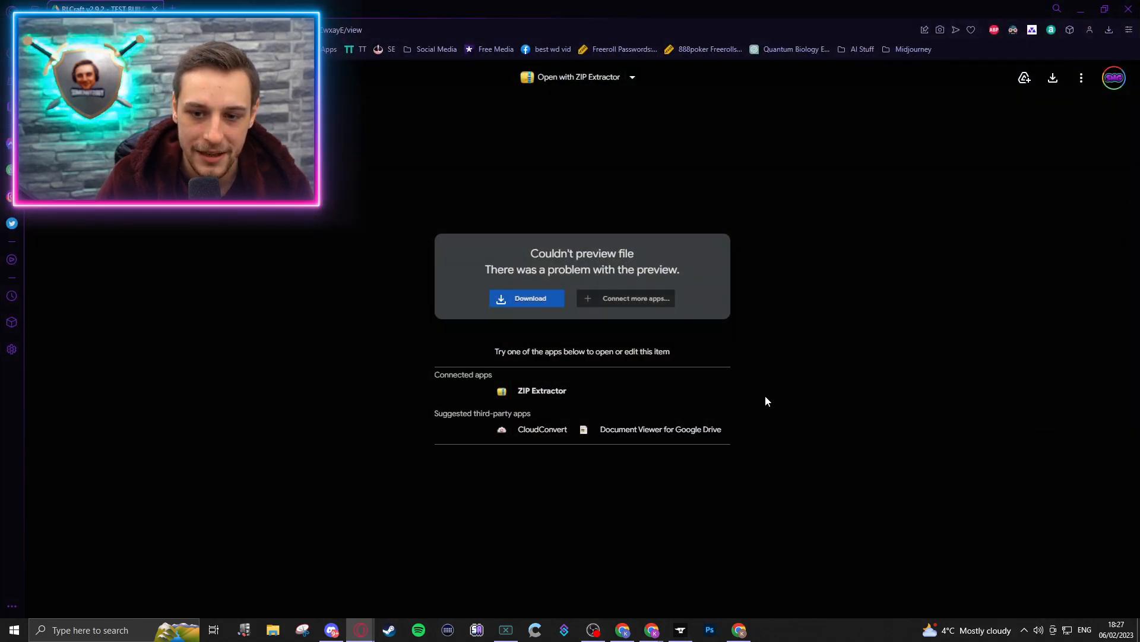
pyautogui.moveTo(460, 141)
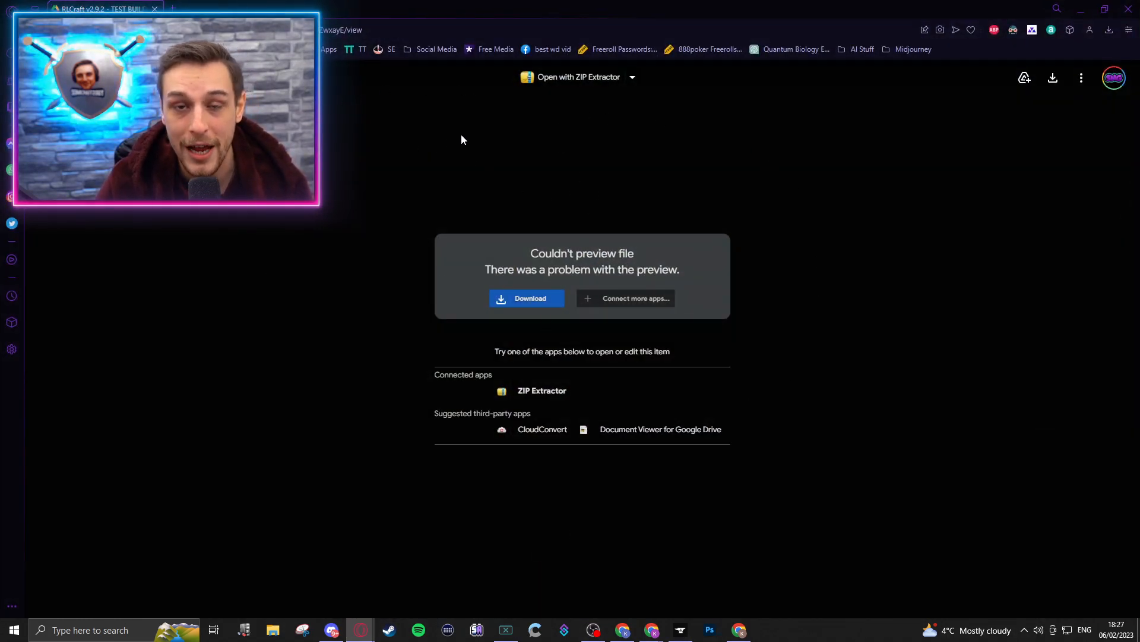
pyautogui.click(526, 297)
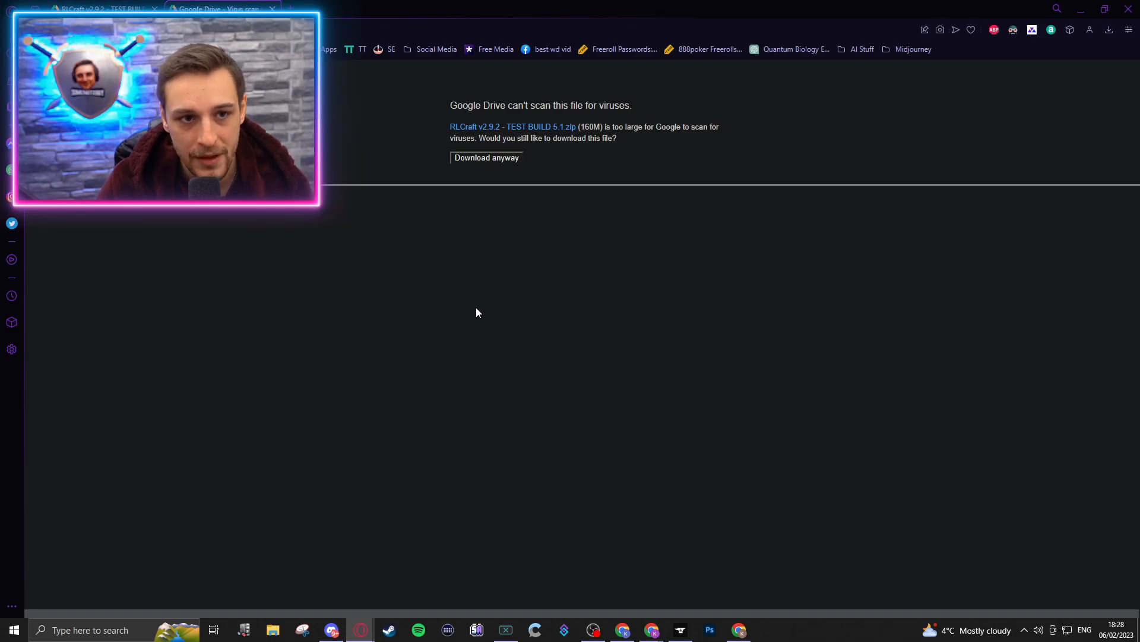
pyautogui.moveTo(498, 166)
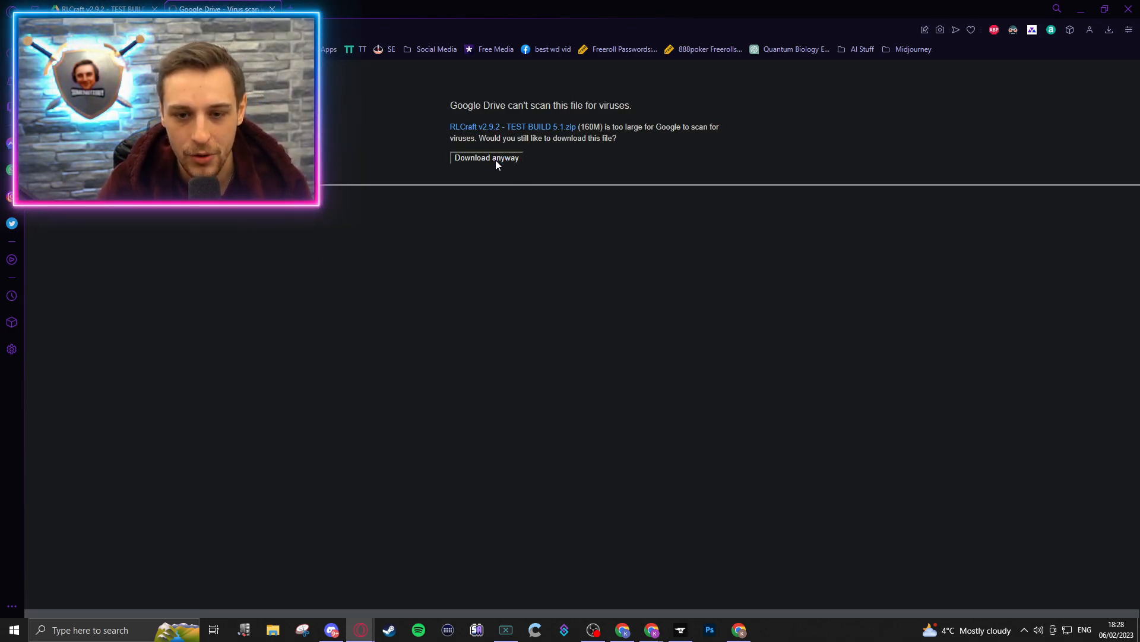
pyautogui.click(486, 158)
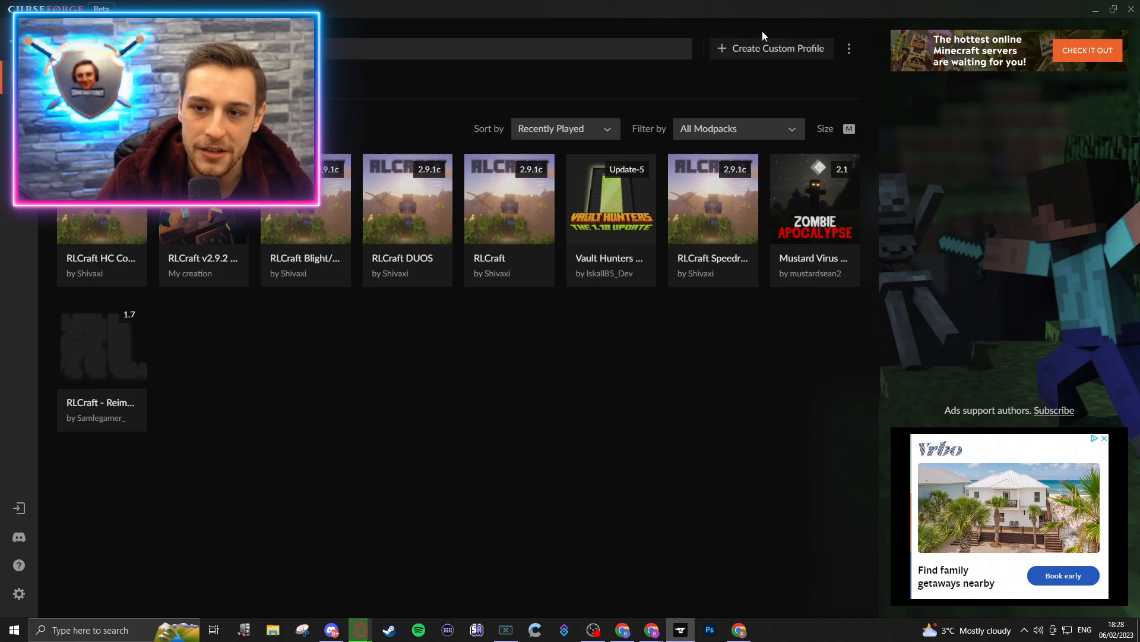
# Import the downloaded RLCraft test build zip as a new custom profile
pyautogui.click(770, 48)
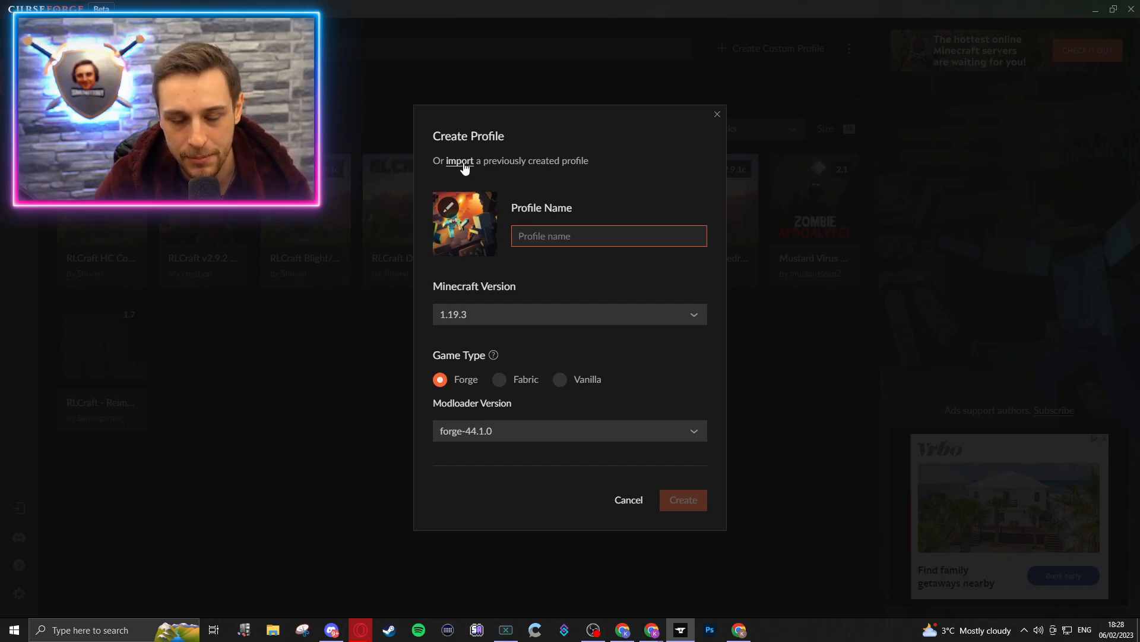
pyautogui.click(459, 160)
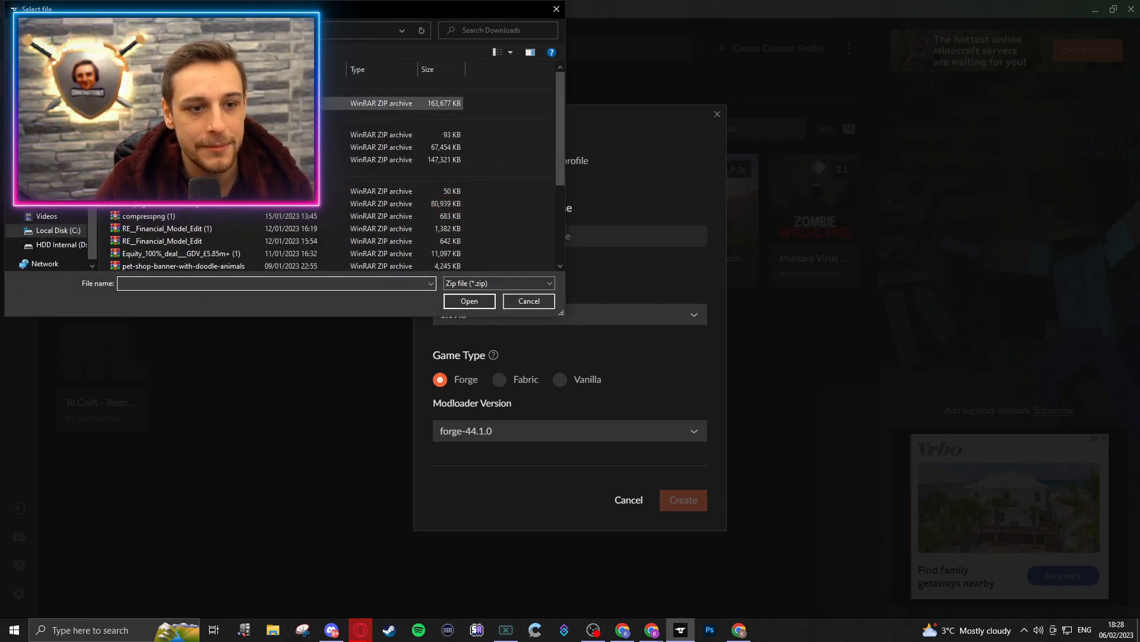
pyautogui.click(529, 300)
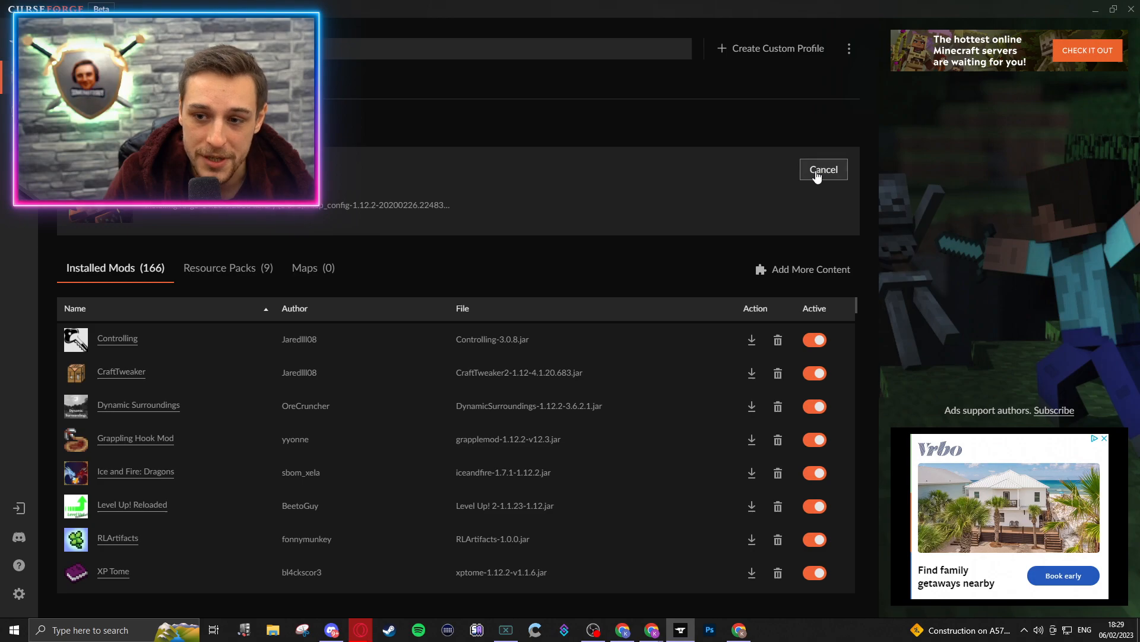
# Launch the newly installed RLCraft test build profile and close the Minecraft launcher
pyautogui.click(822, 169)
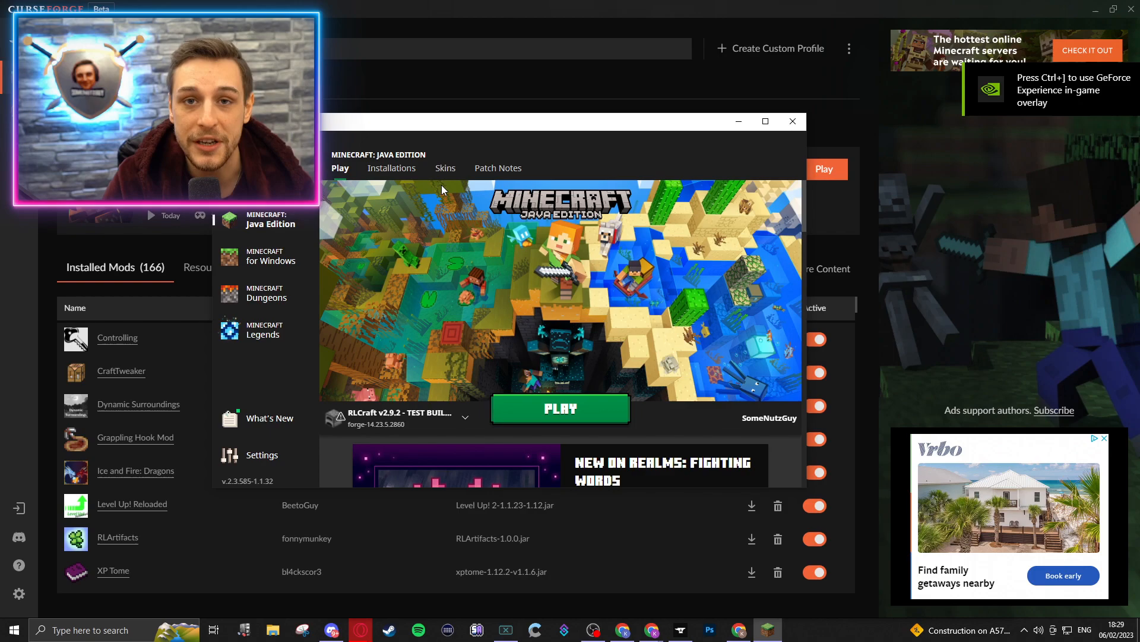
pyautogui.click(792, 121)
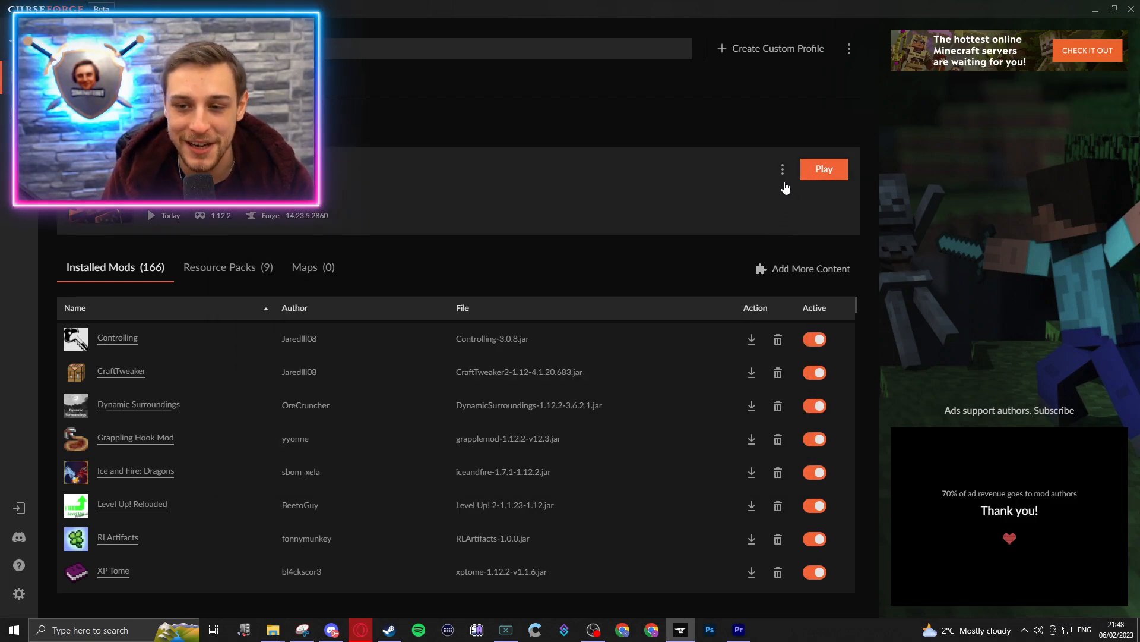
pyautogui.moveTo(666, 131)
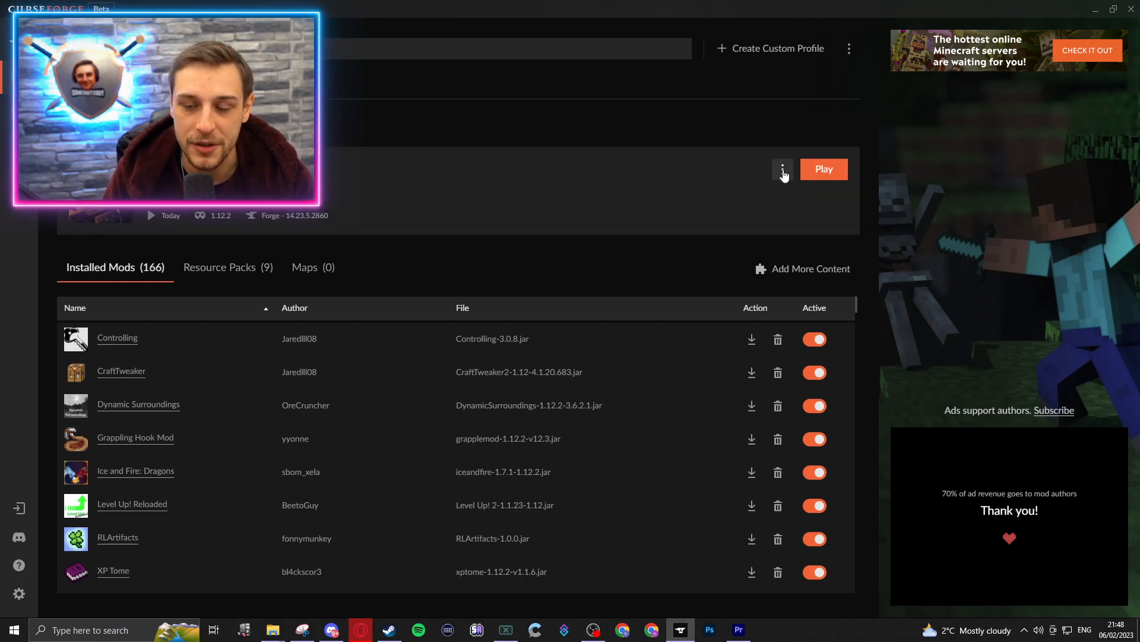
# In Profile Options, disable system memory settings and raise the RAM allocation to 8128MB
pyautogui.click(783, 168)
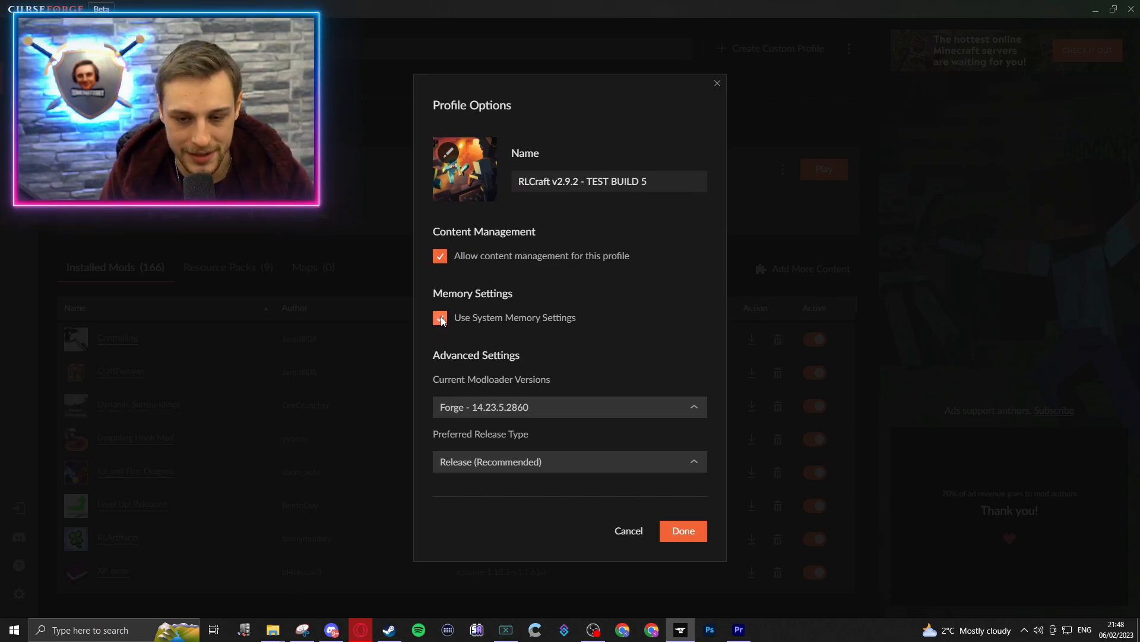
pyautogui.click(439, 318)
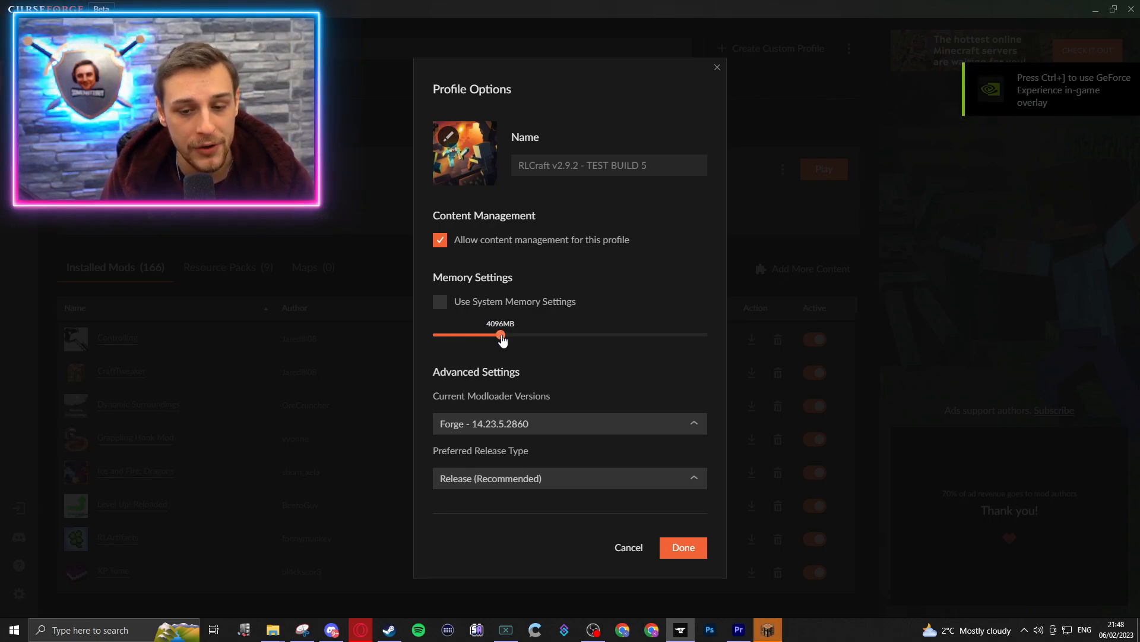
pyautogui.moveTo(500, 335); pyautogui.dragTo(507, 335)
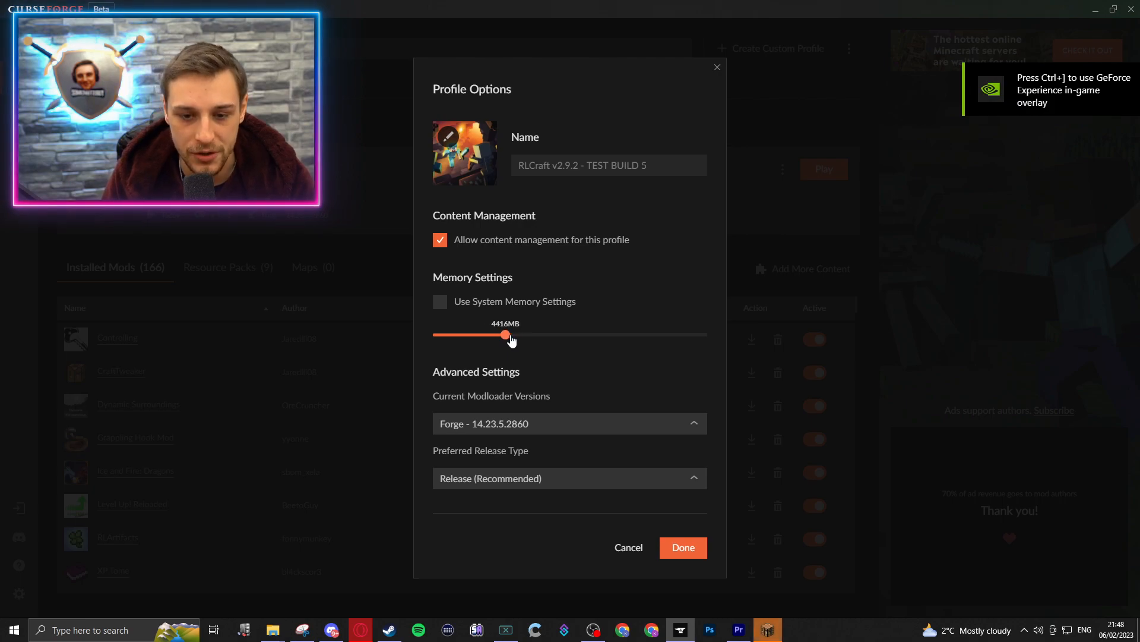
pyautogui.moveTo(506, 335); pyautogui.dragTo(558, 335)
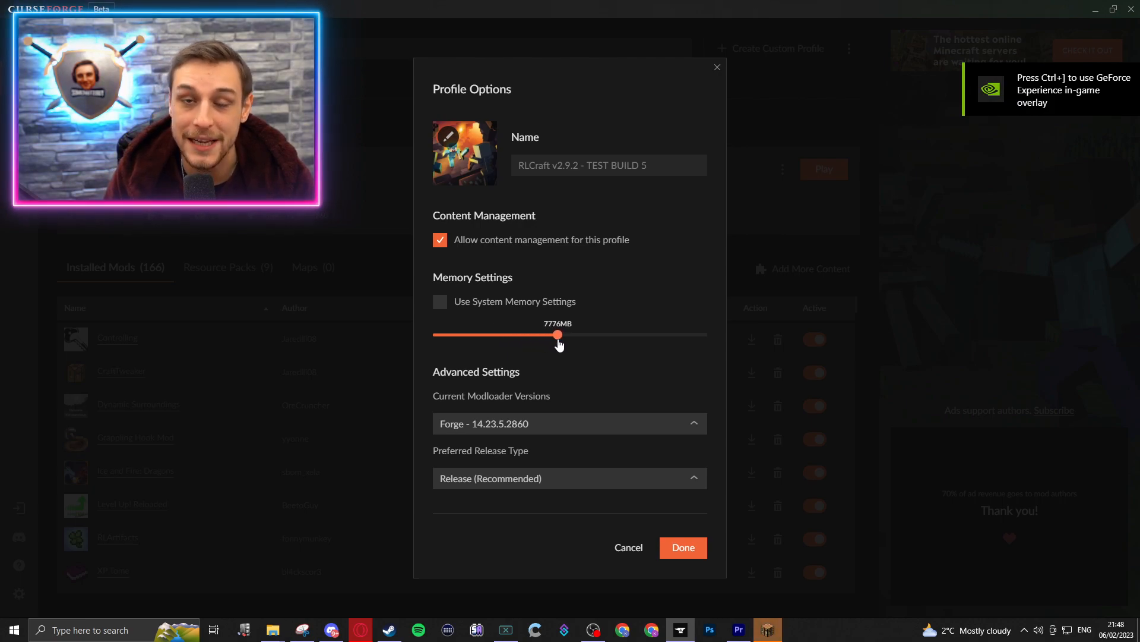
pyautogui.moveTo(559, 335); pyautogui.dragTo(563, 335)
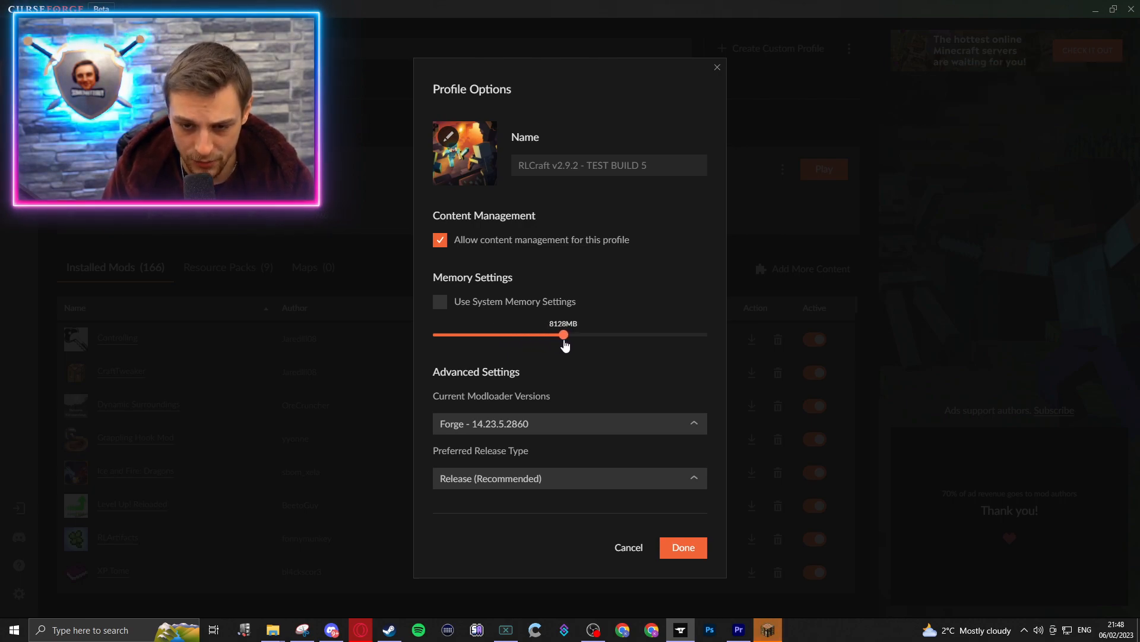
pyautogui.moveTo(564, 335); pyautogui.dragTo(562, 335)
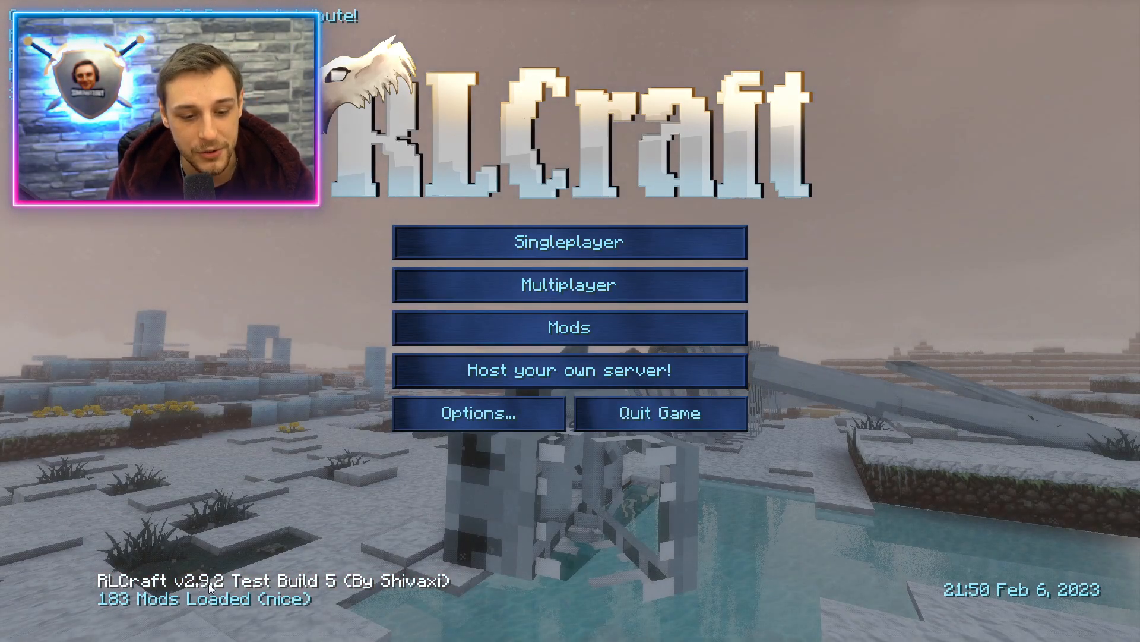
pyautogui.moveTo(376, 546)
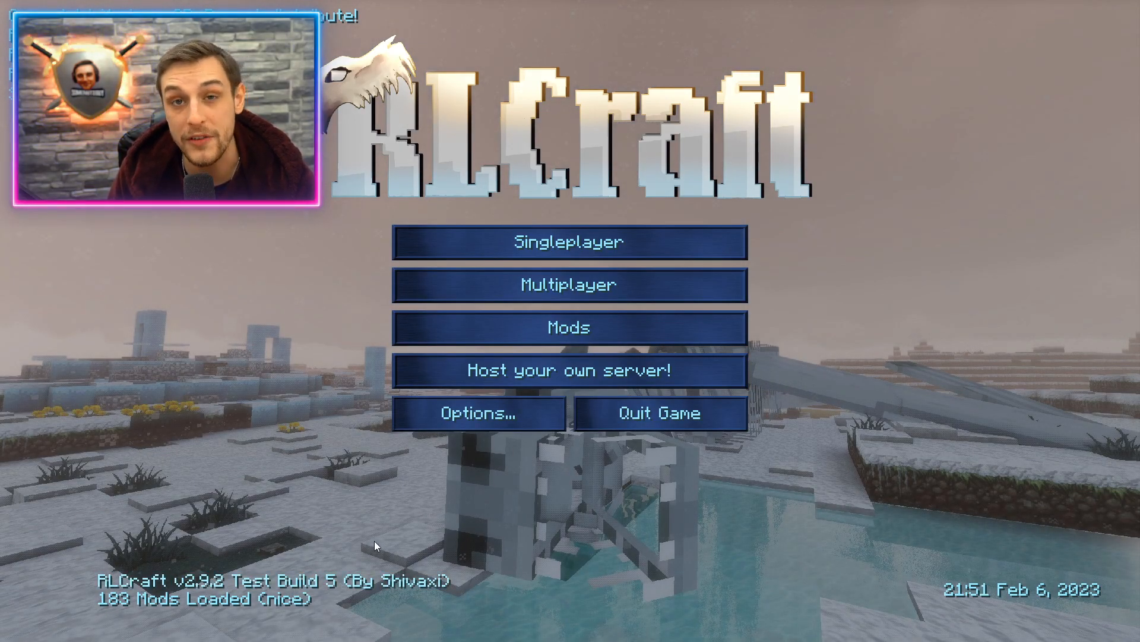